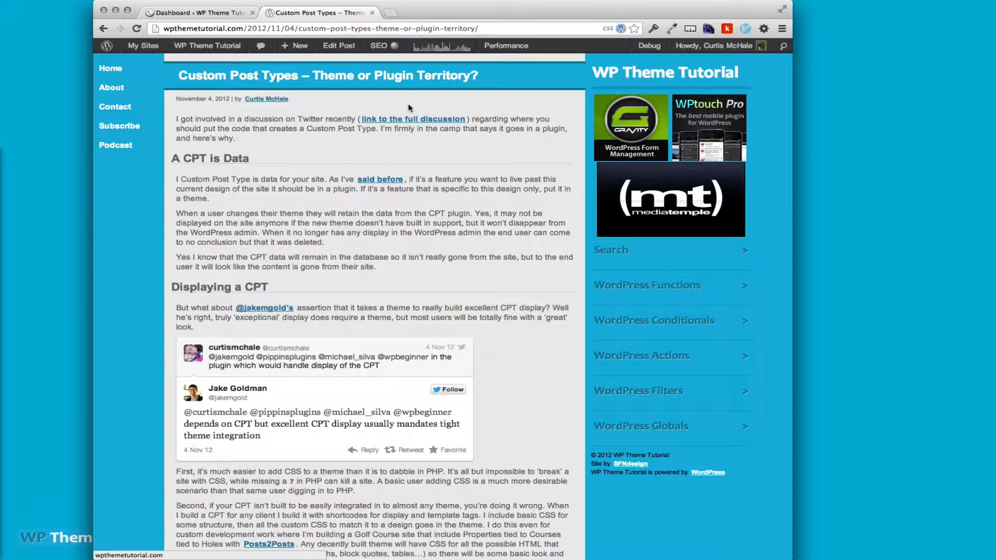
mouse_move(299, 252)
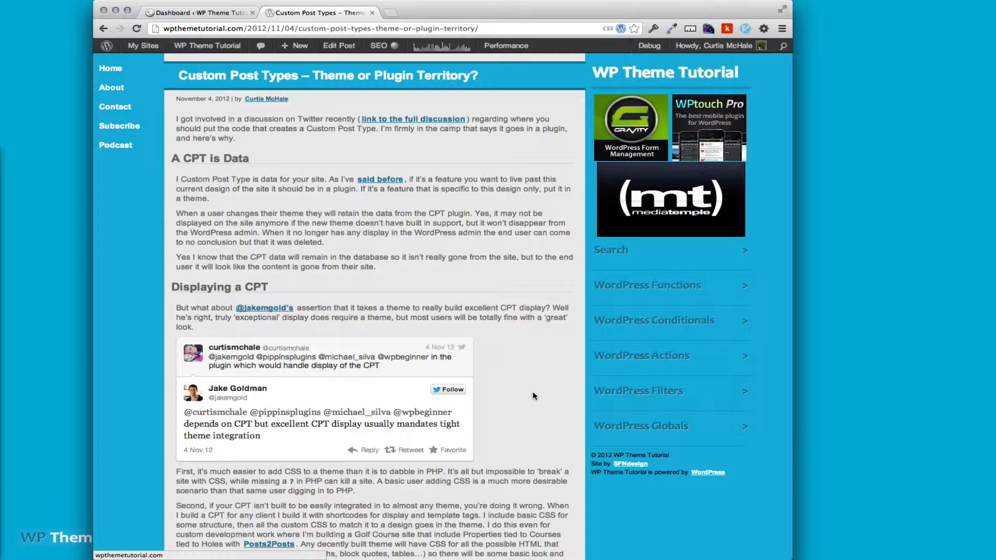
Read down through the Custom Post Types article and comments, then close its tab
scroll("down", 3)
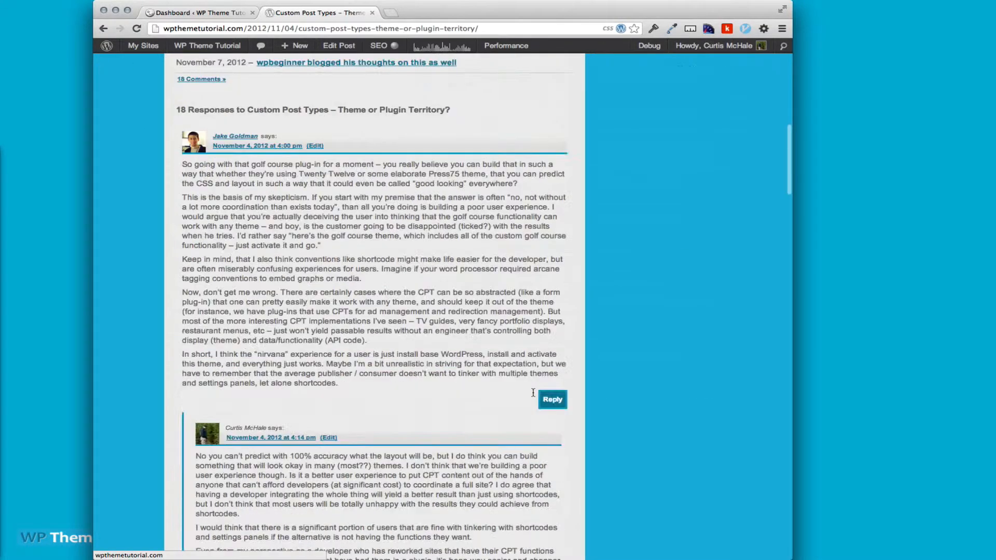
scroll("down", 3)
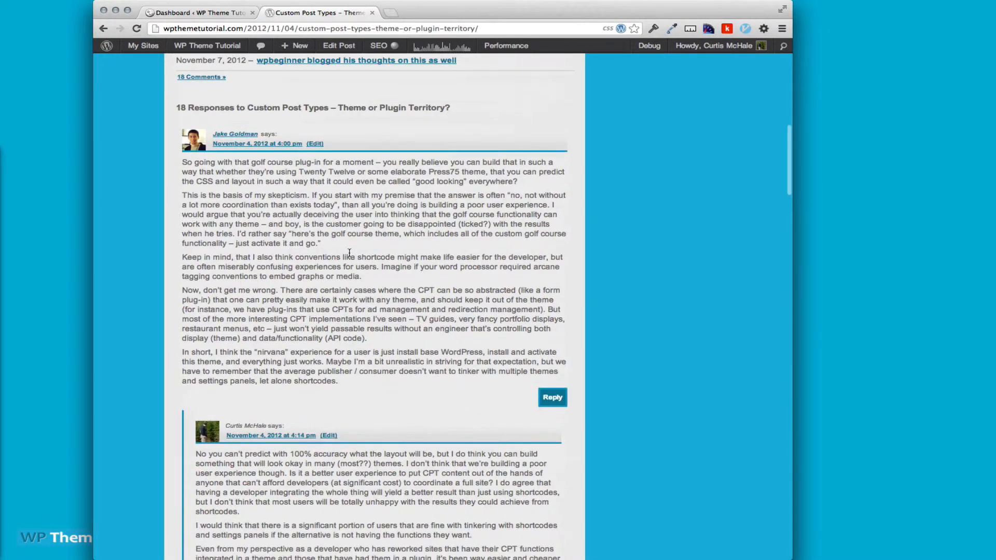
scroll("down", 3)
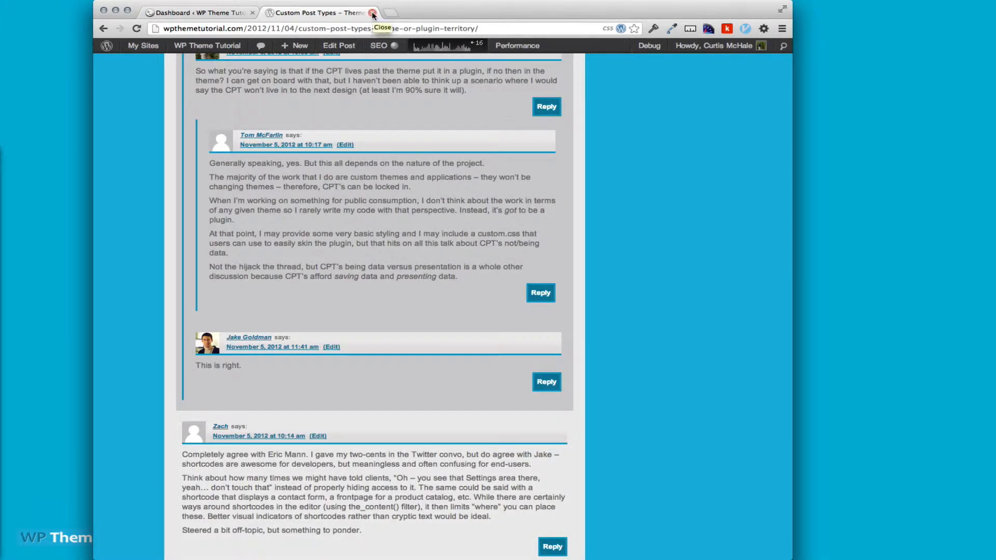
left_click(374, 12)
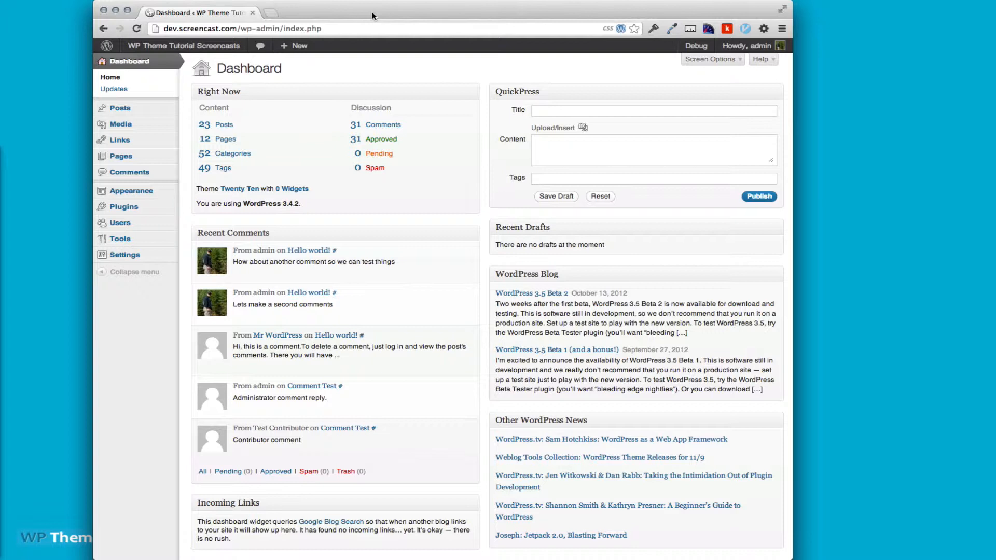
Visit bravenewcode.com in a new tab and go to the WPtouch Pro product details
left_click(270, 12)
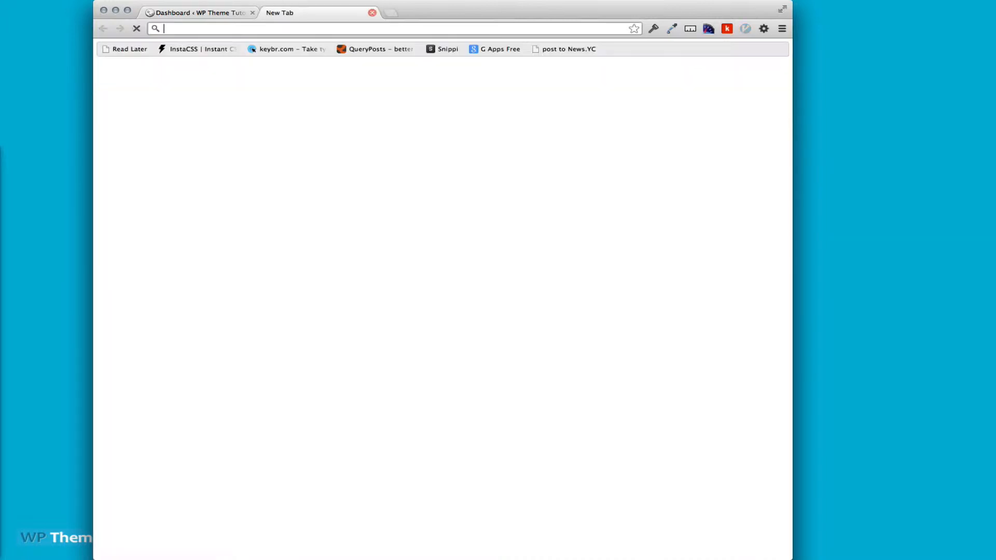
type("bravenewcode.com")
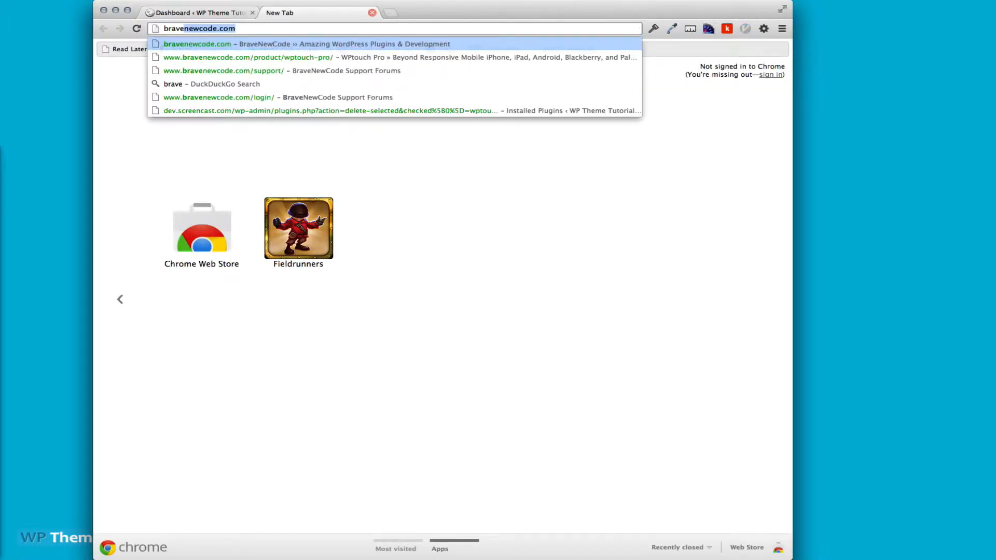
left_click(197, 43)
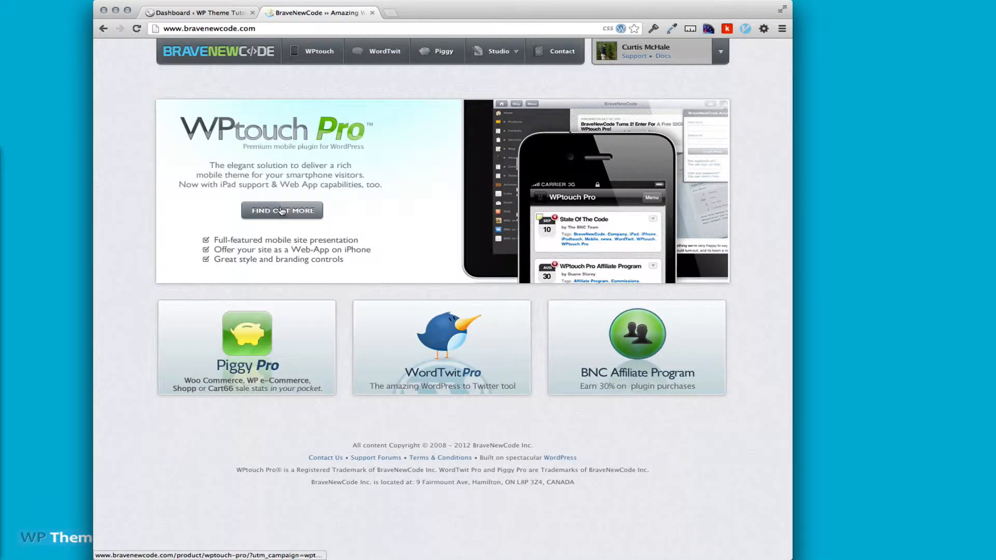
left_click(281, 211)
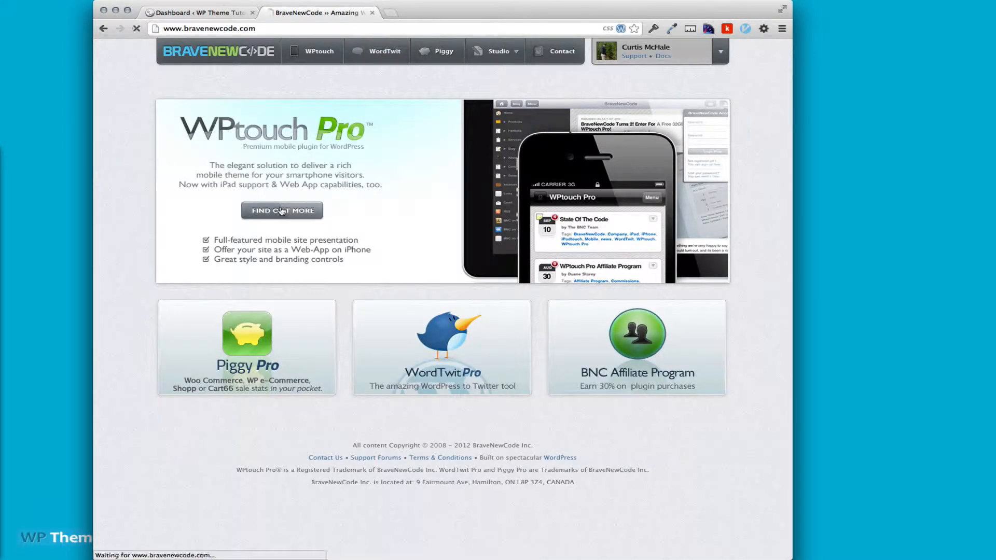
left_click(281, 211)
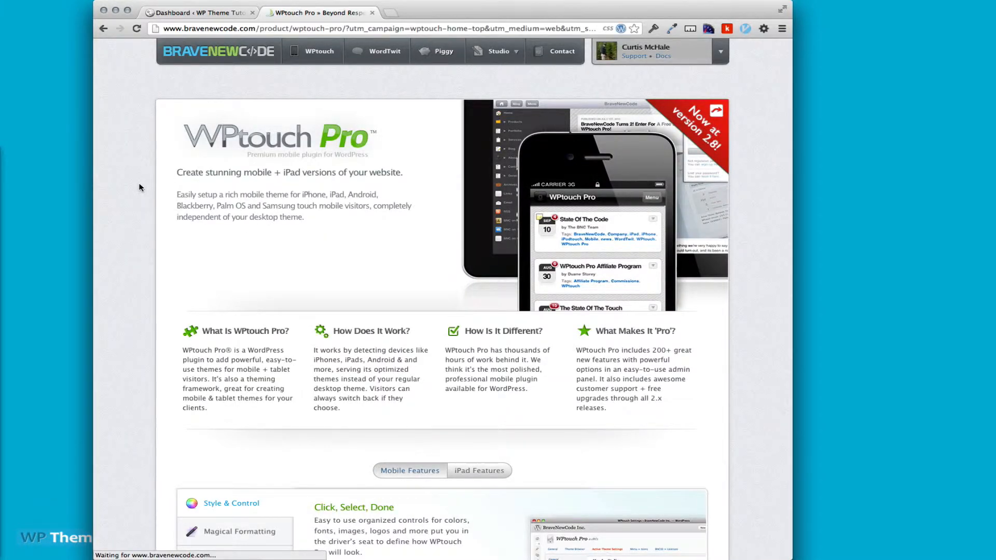
Browse the WPtouch Pro feature list, then close the product page tab
scroll("down", 3)
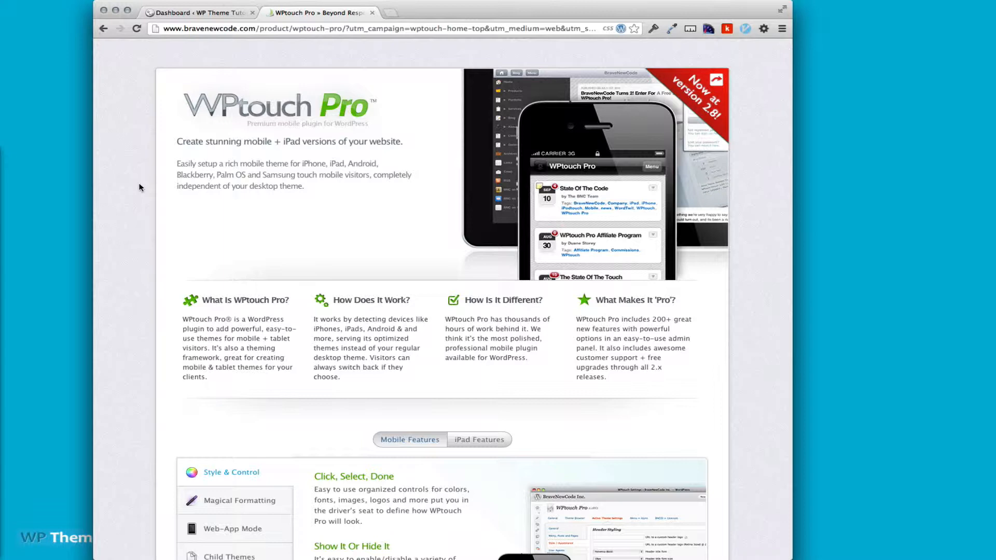
scroll("down", 3)
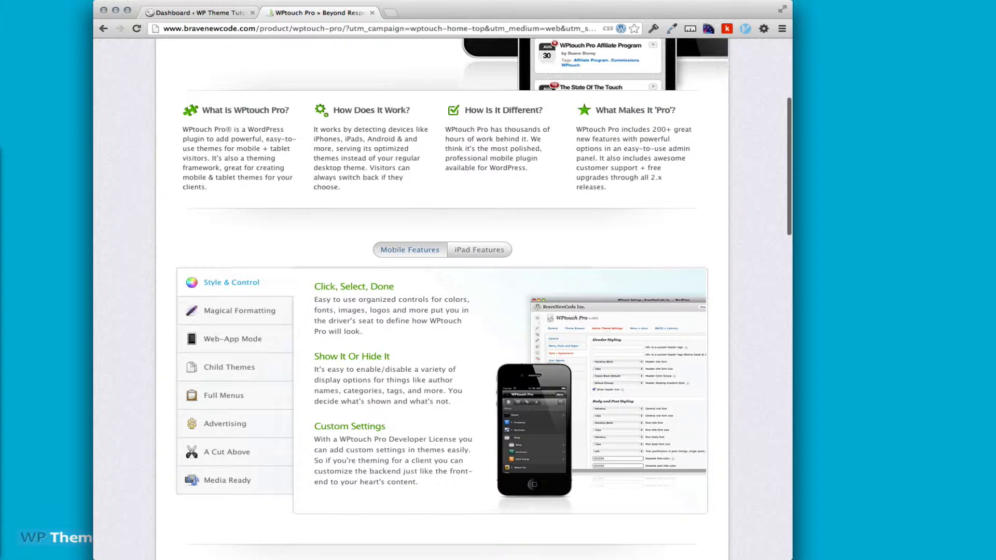
left_click(197, 13)
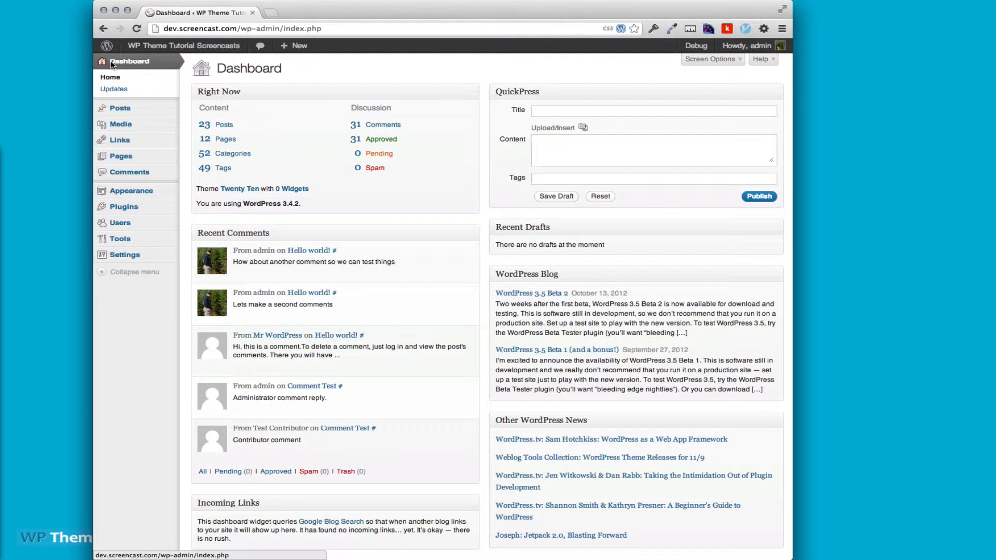
mouse_move(124, 206)
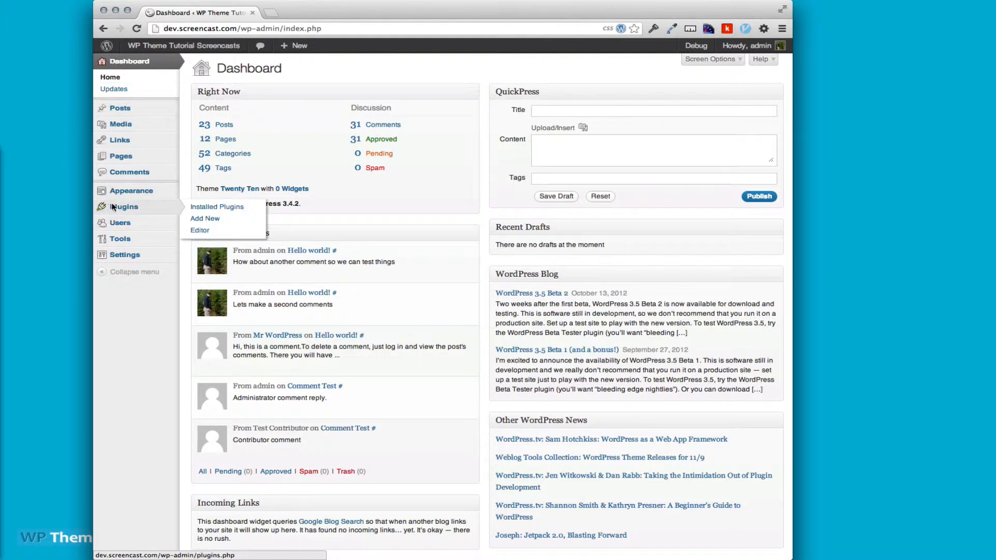
Choose wptouch-pro-2.8.zip from Downloads as the plugin package to upload
left_click(205, 219)
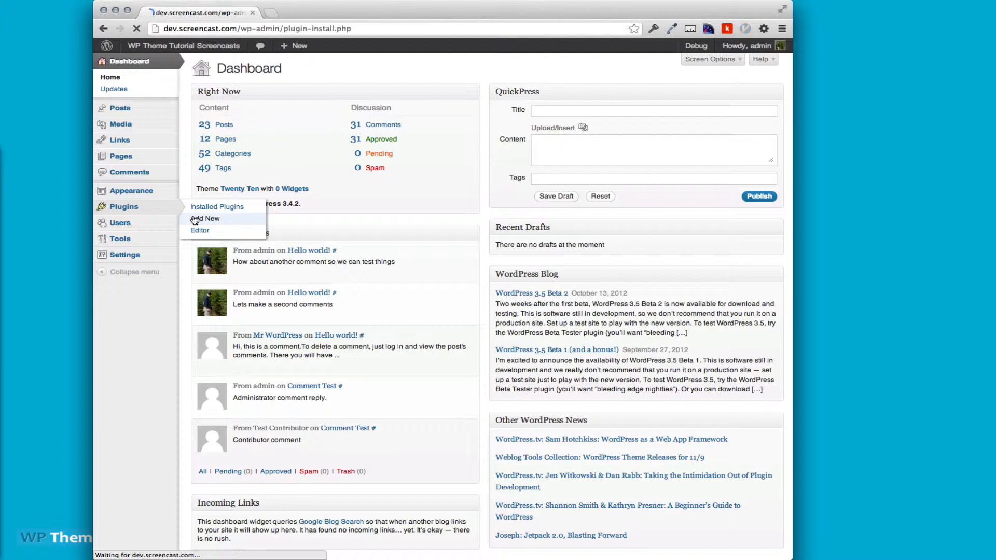
left_click(205, 219)
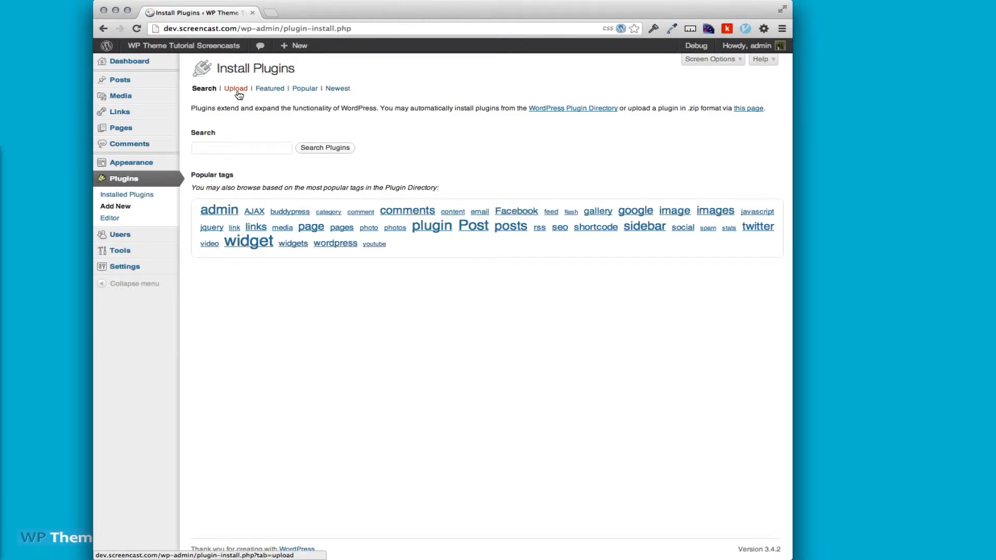
left_click(234, 88)
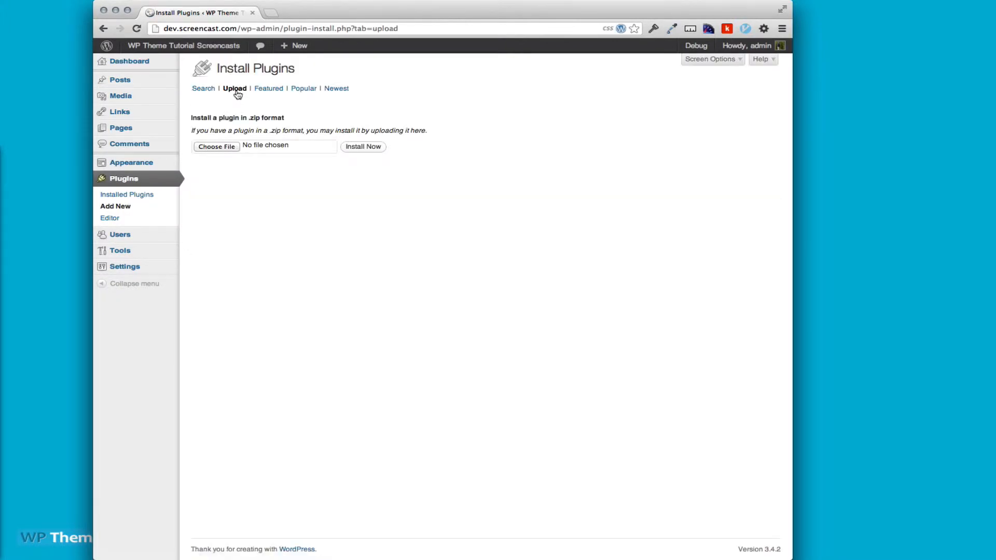
left_click(216, 146)
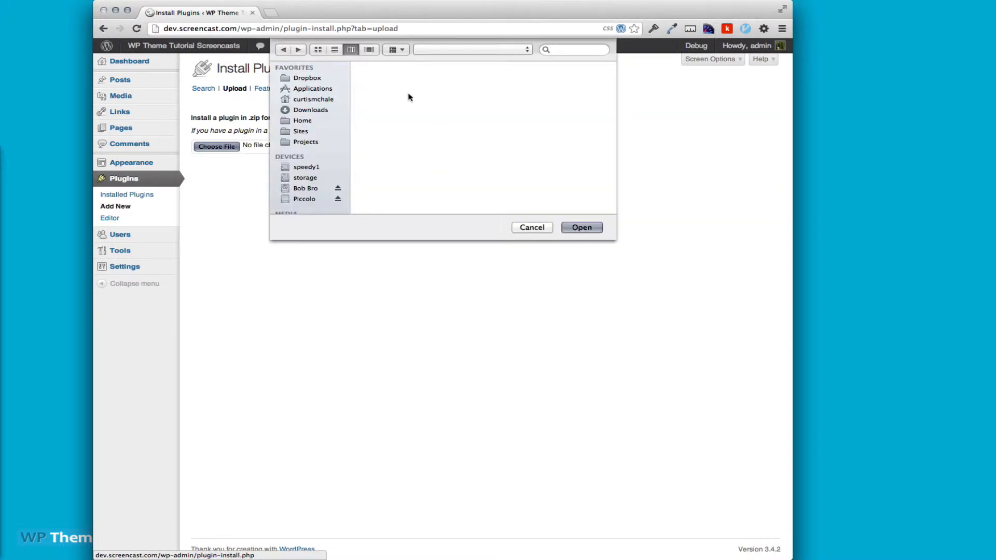
left_click(311, 109)
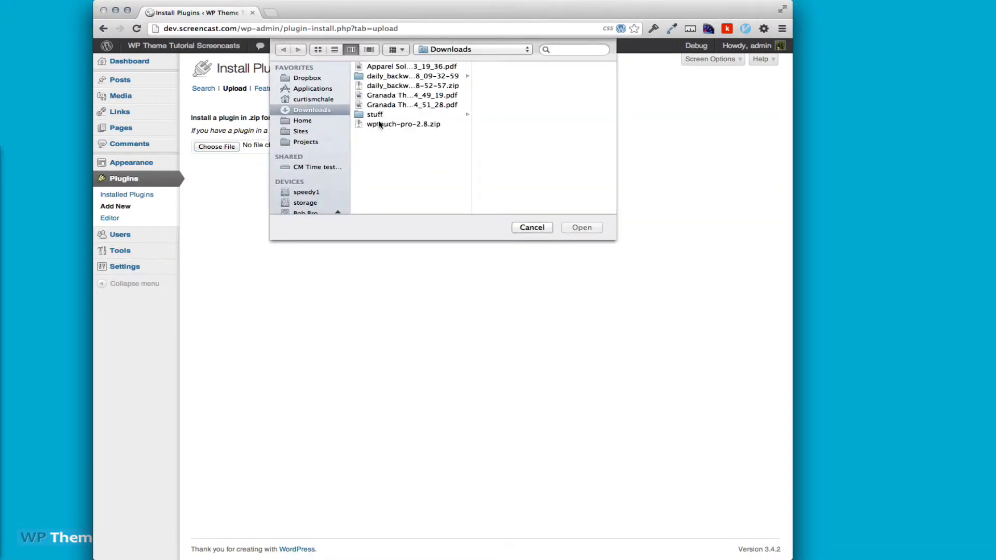
left_click(403, 123)
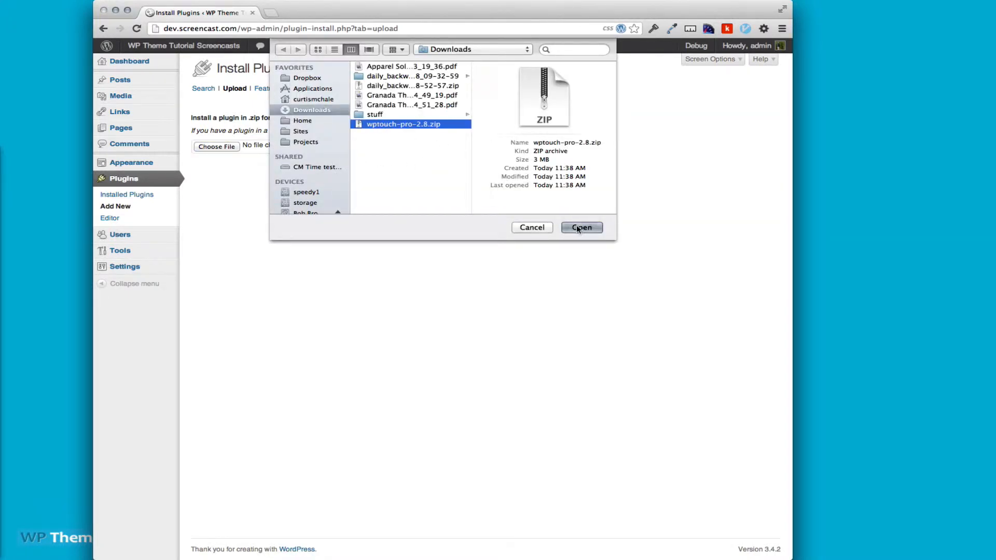
left_click(580, 227)
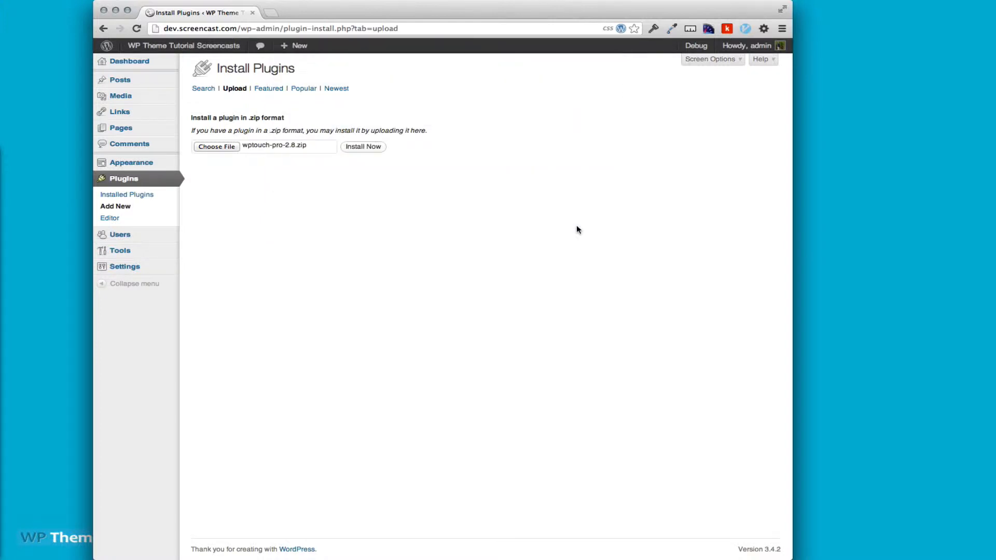
Install the WPtouch Pro 2.8 package and activate the plugin
left_click(363, 146)
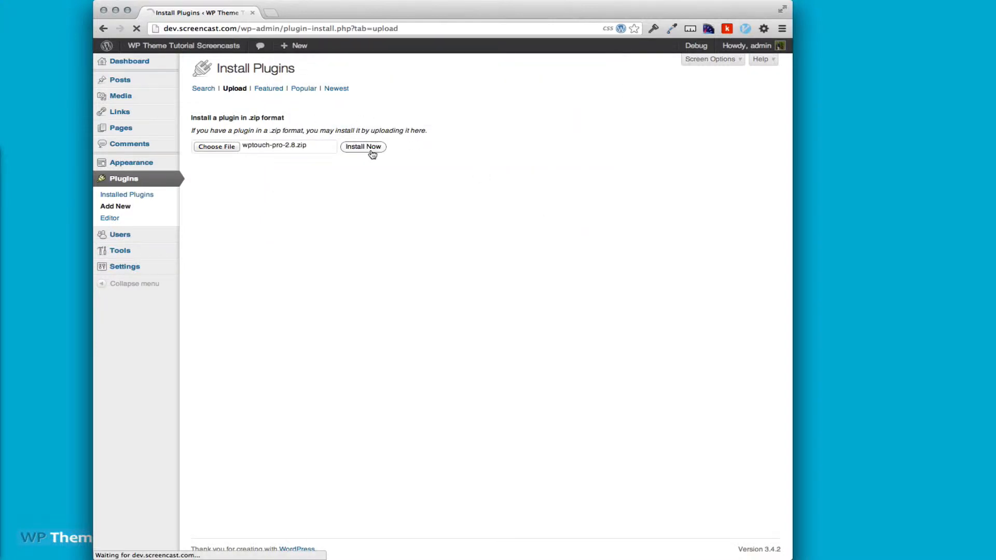
left_click(363, 147)
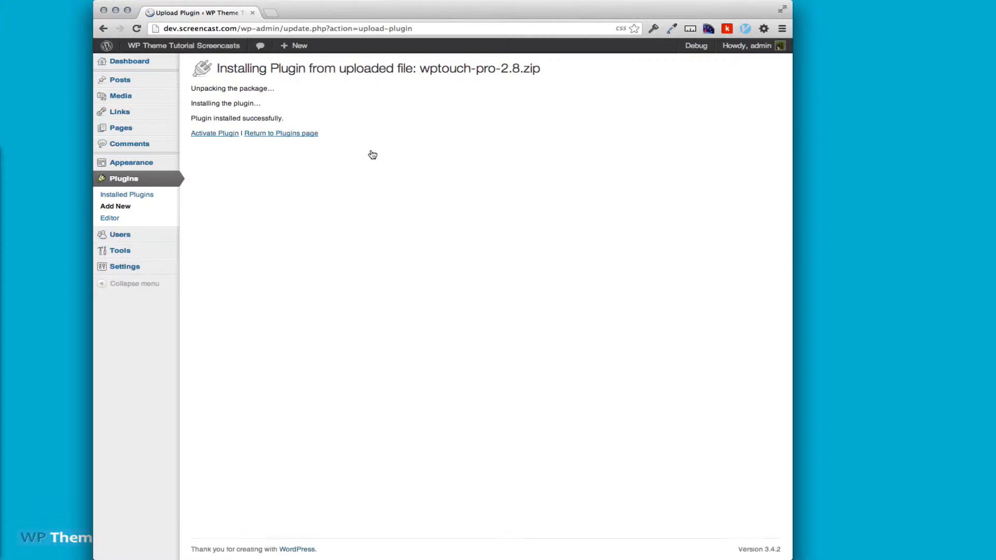
left_click(214, 134)
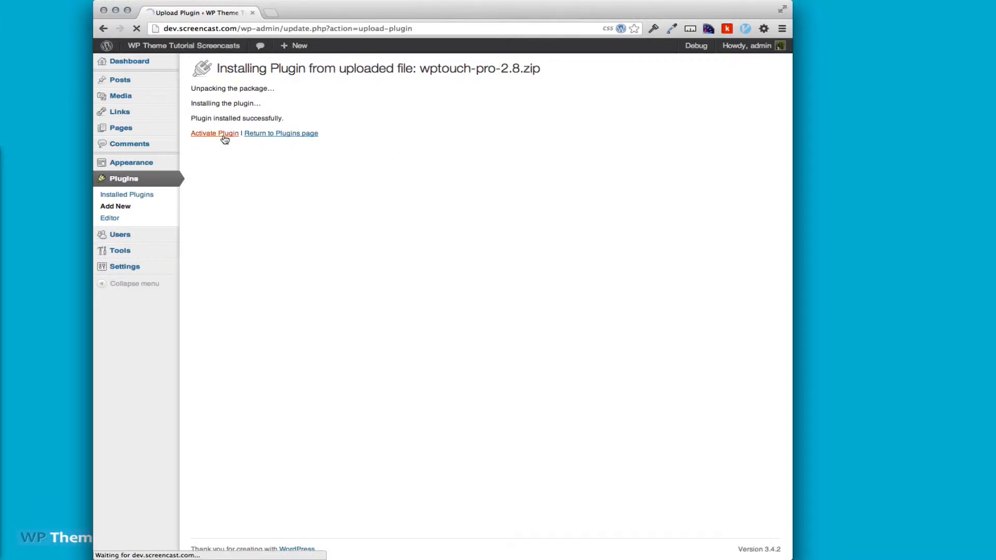
left_click(214, 133)
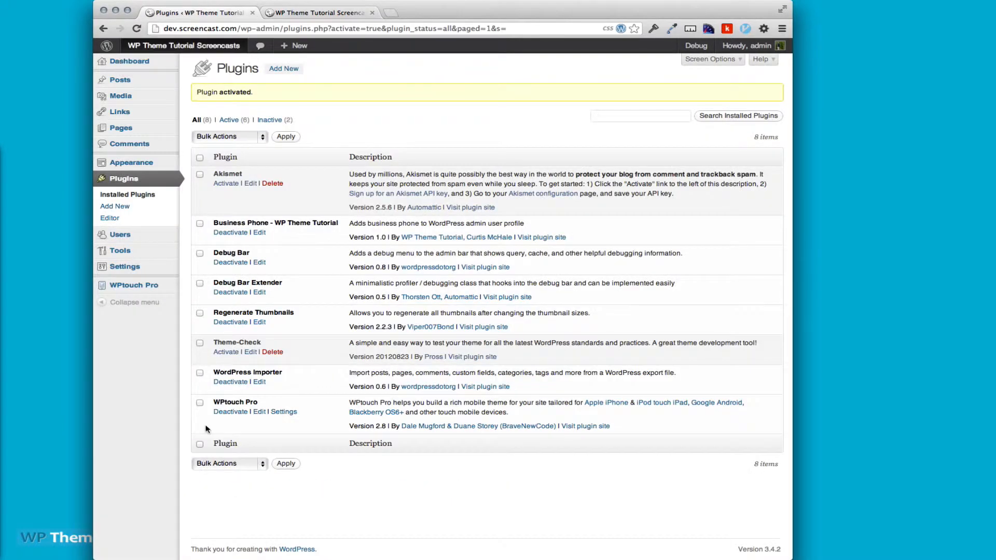
Set WPtouch Pro Developer Mode to 'Enabled for admins only', save, and switch to the front-end tab
left_click(134, 284)
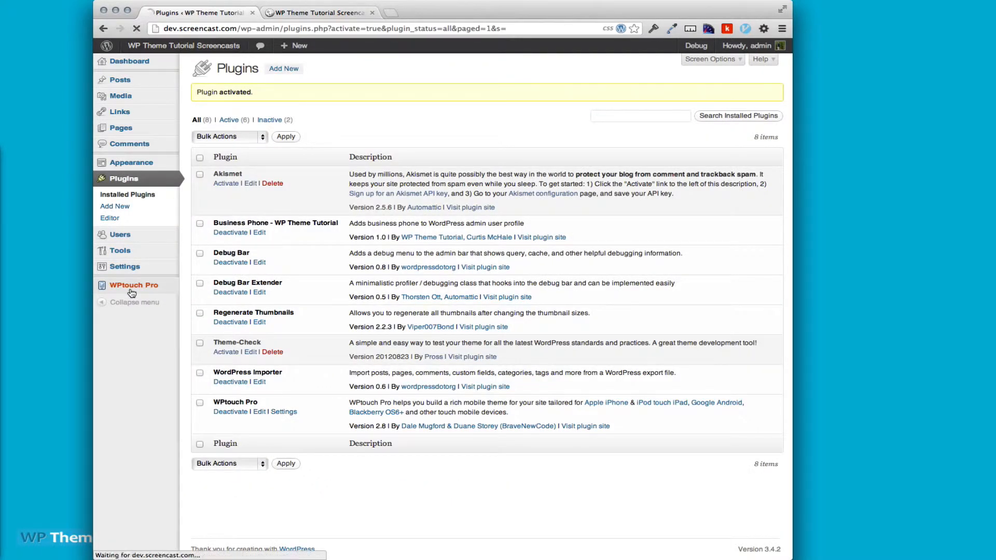
left_click(134, 285)
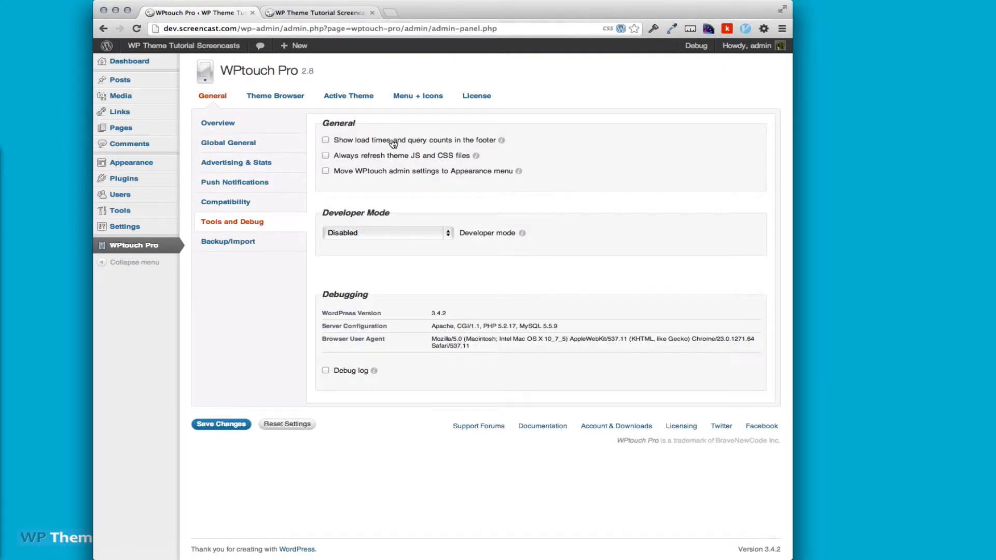
left_click(384, 232)
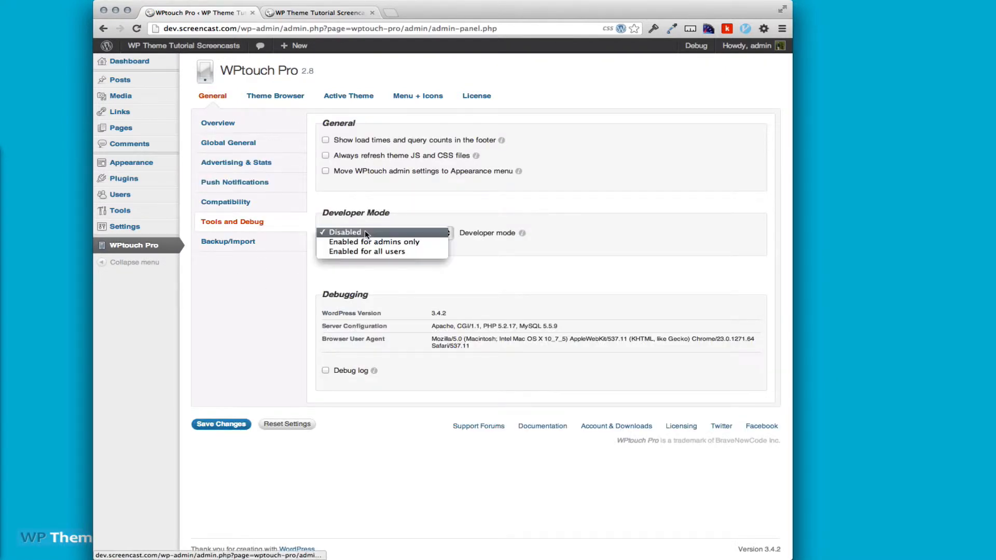
mouse_move(374, 242)
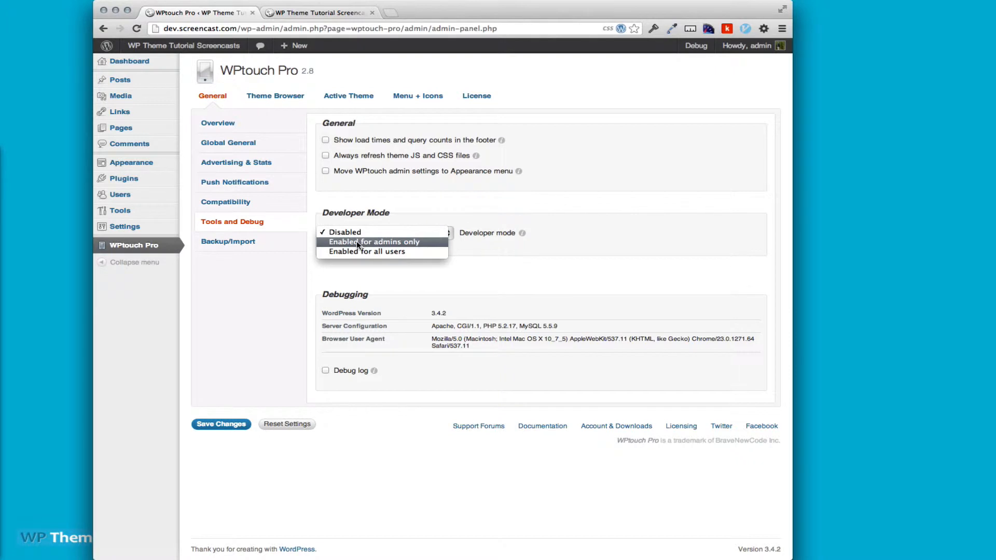
left_click(374, 242)
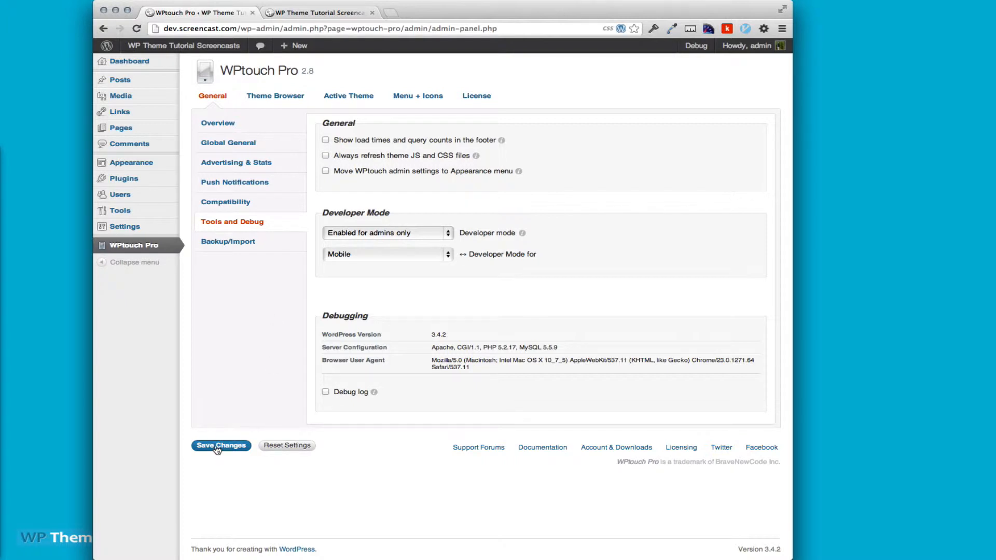
left_click(220, 445)
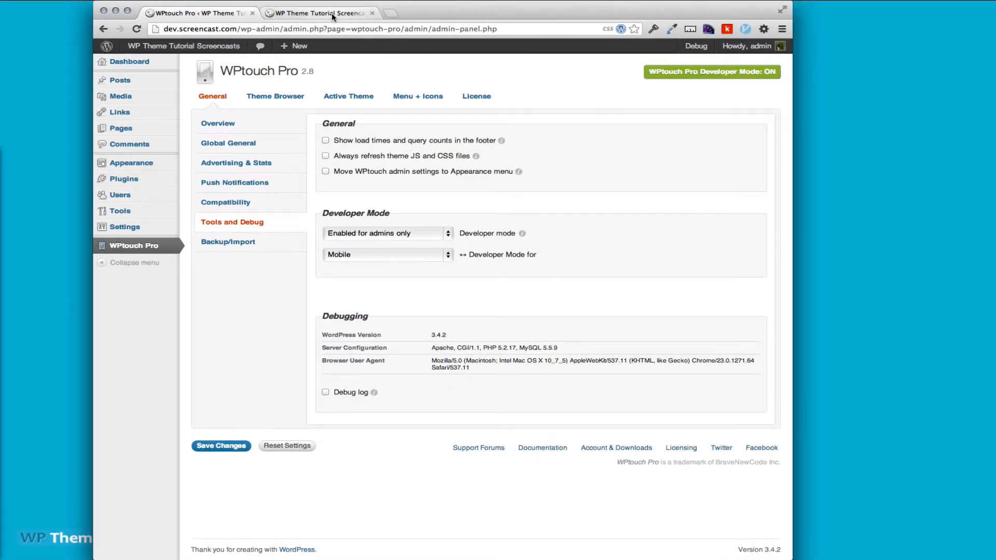
left_click(320, 12)
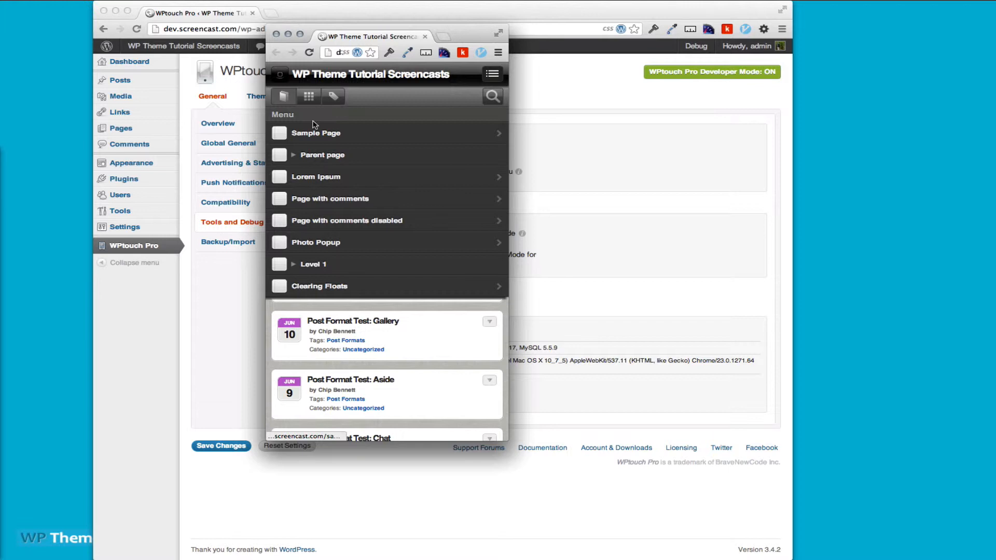
mouse_move(560, 14)
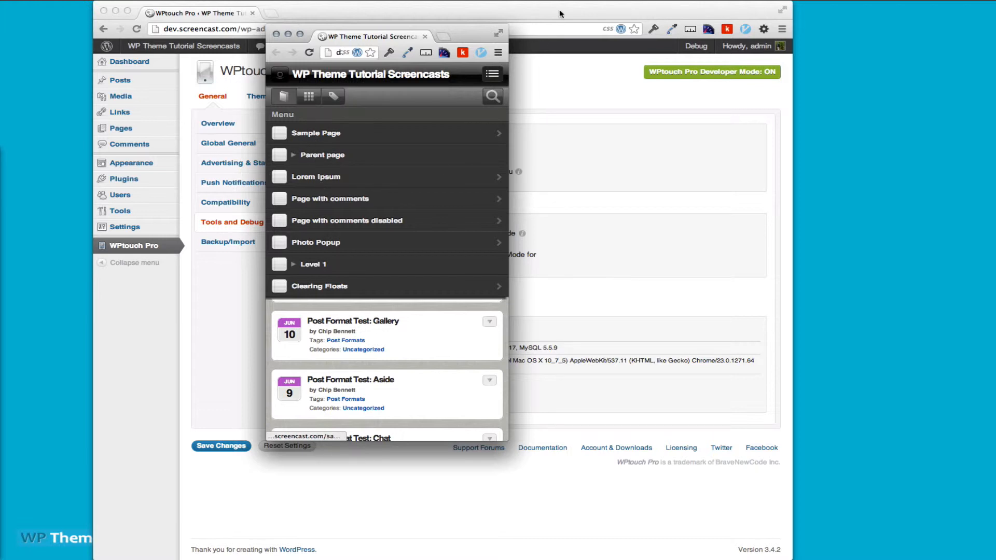
Return from the mobile preview to the WPtouch Pro settings
left_click(417, 95)
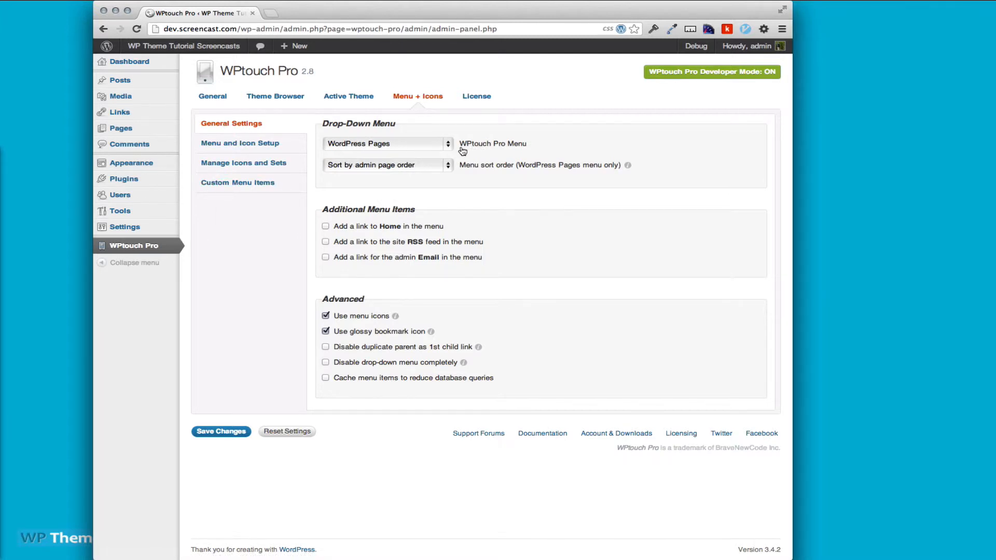
Set the Drop-Down Menu source to 'Mobile Menu' and save the change
left_click(384, 144)
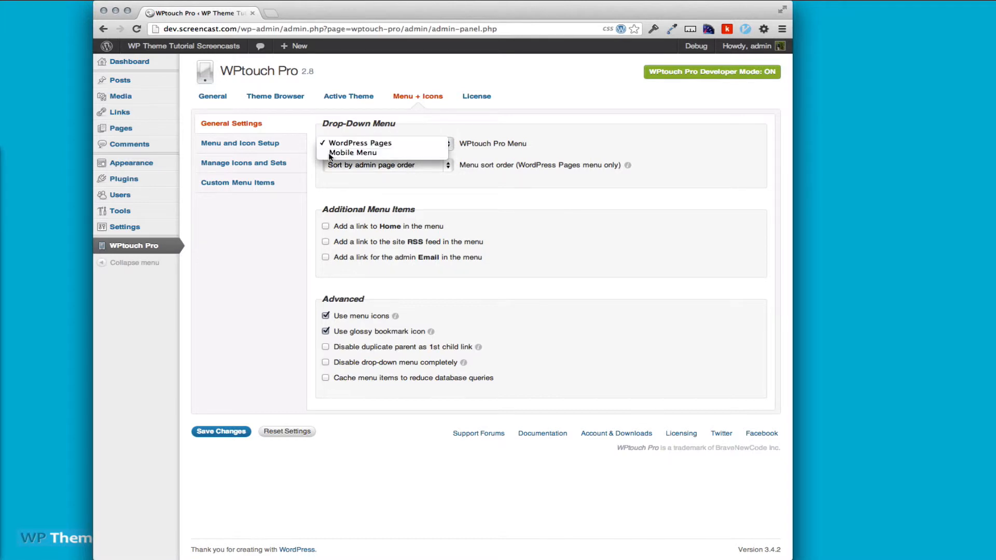
left_click(352, 153)
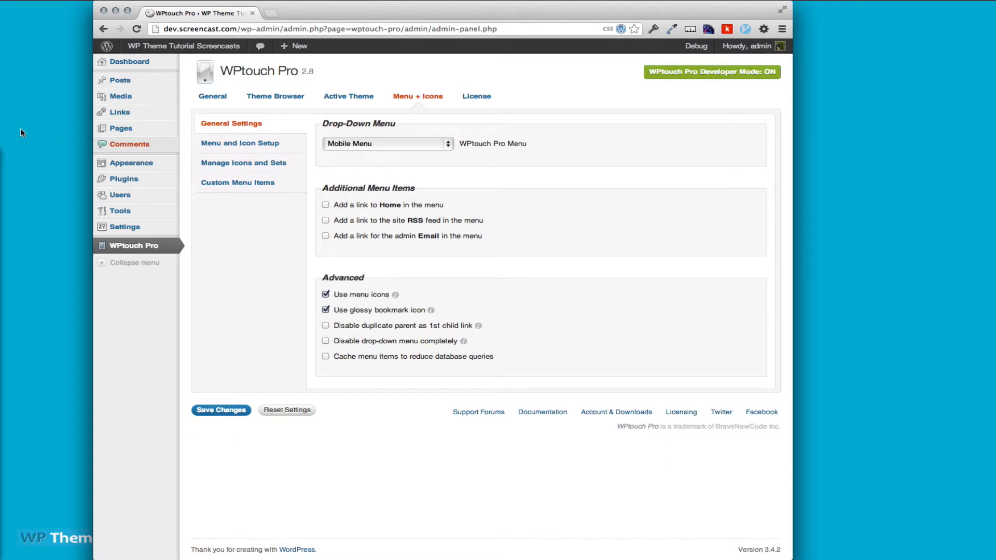
mouse_move(130, 163)
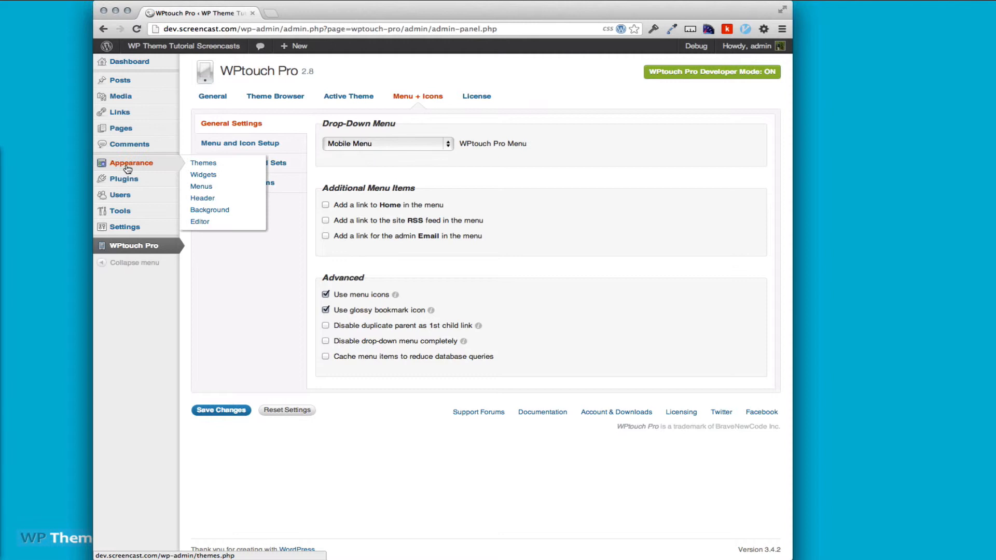
mouse_move(201, 185)
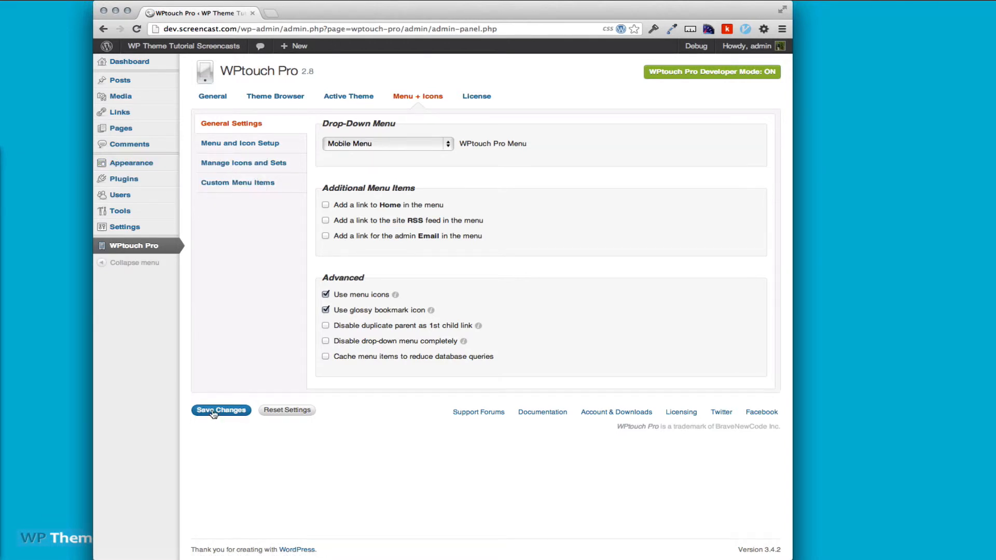
left_click(221, 410)
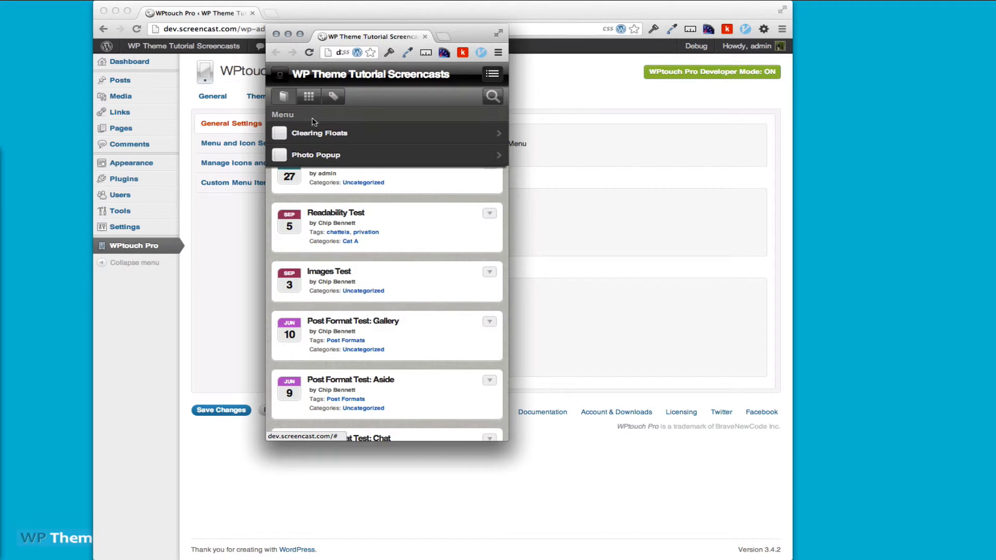
mouse_move(330, 157)
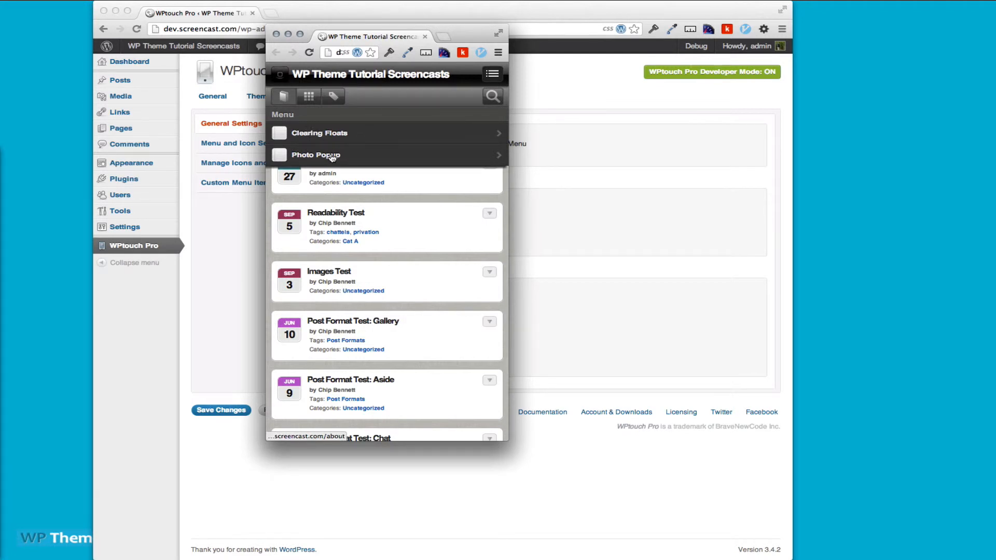
Collapse the two-item custom menu in the mobile preview
left_click(492, 74)
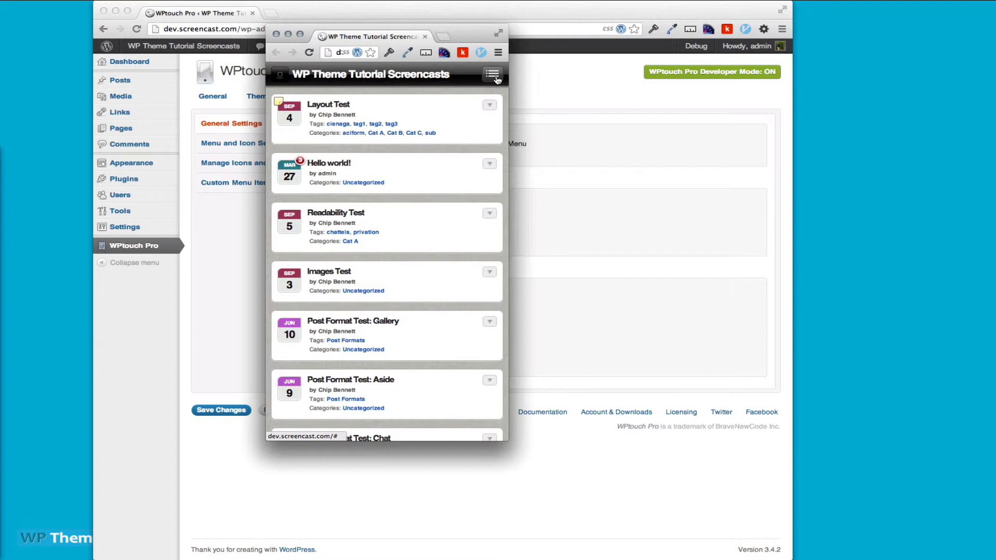
mouse_move(479, 120)
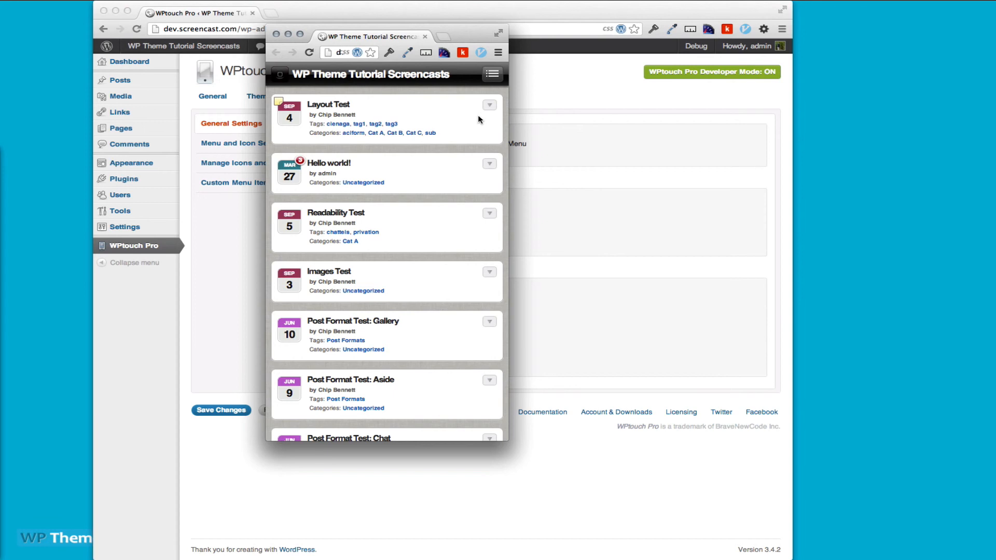
mouse_move(419, 155)
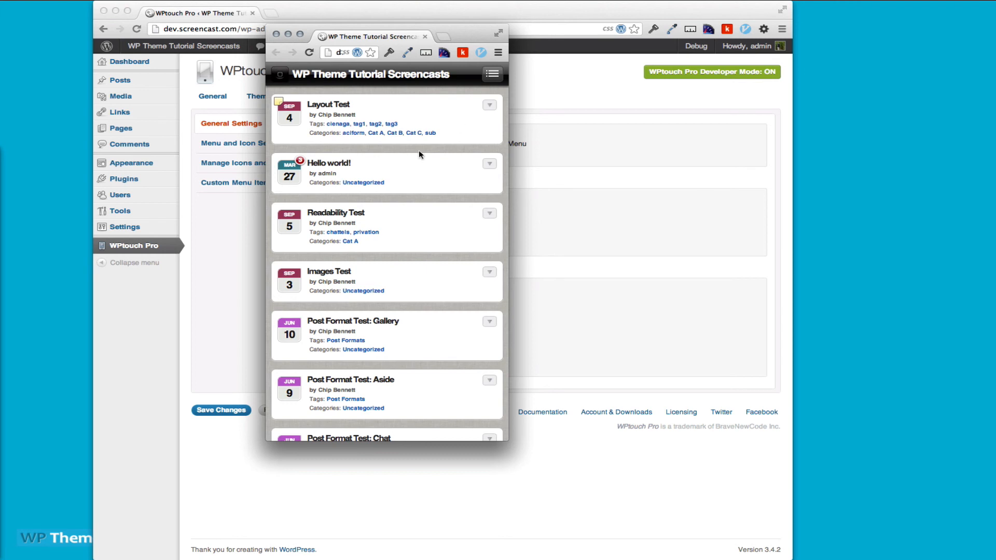